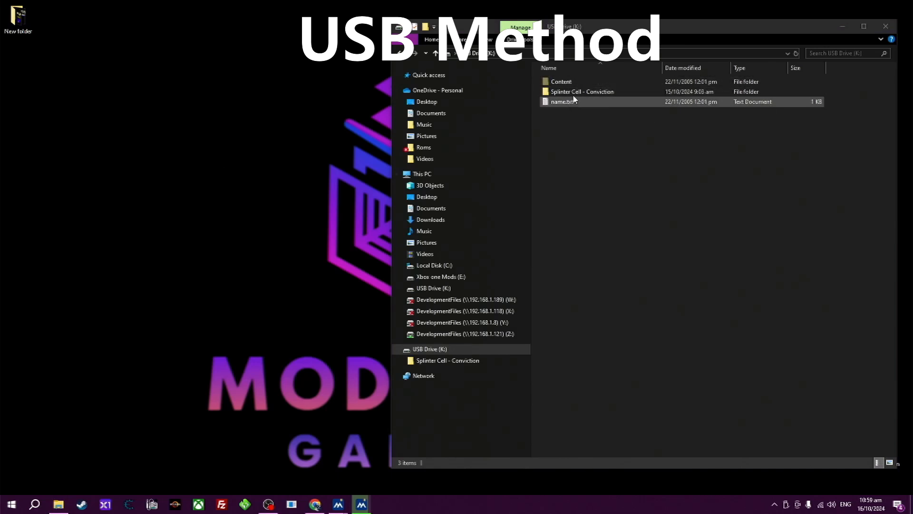
Open Aurora's File Manager from the System tools
left_click(581, 91)
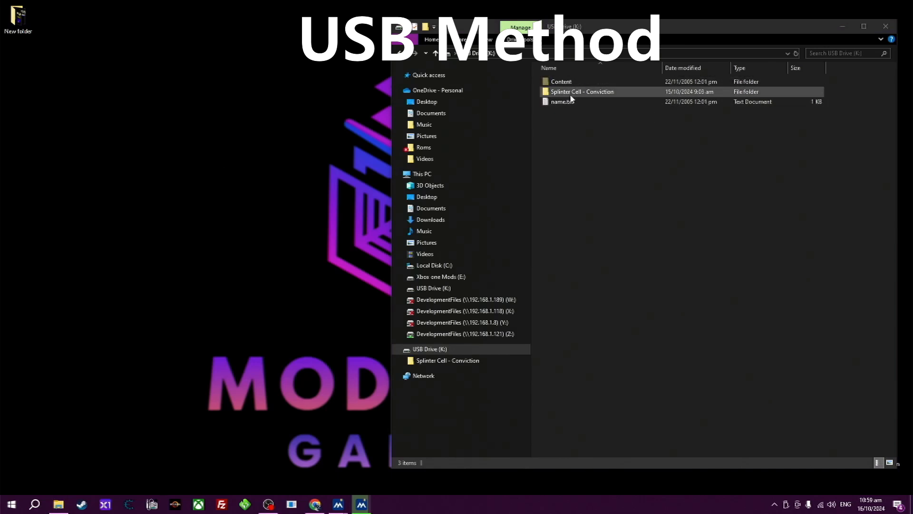
left_click(602, 173)
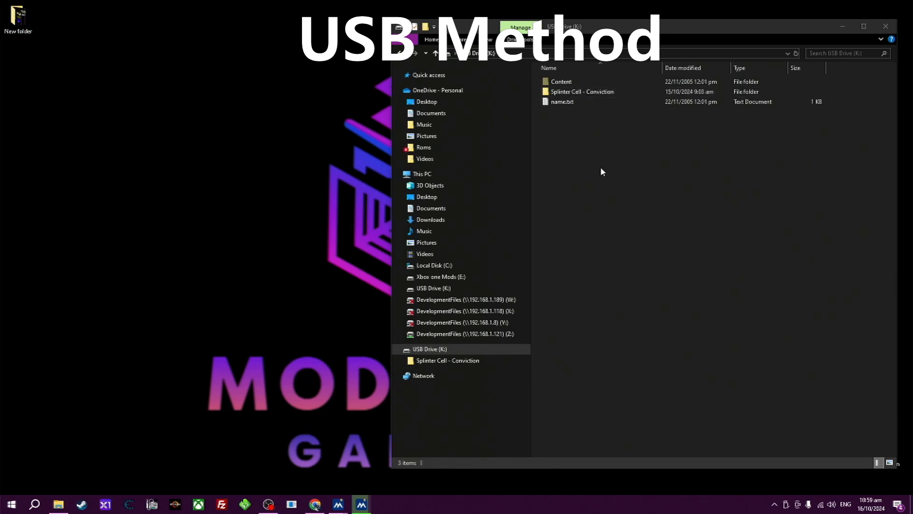
mouse_move(610, 161)
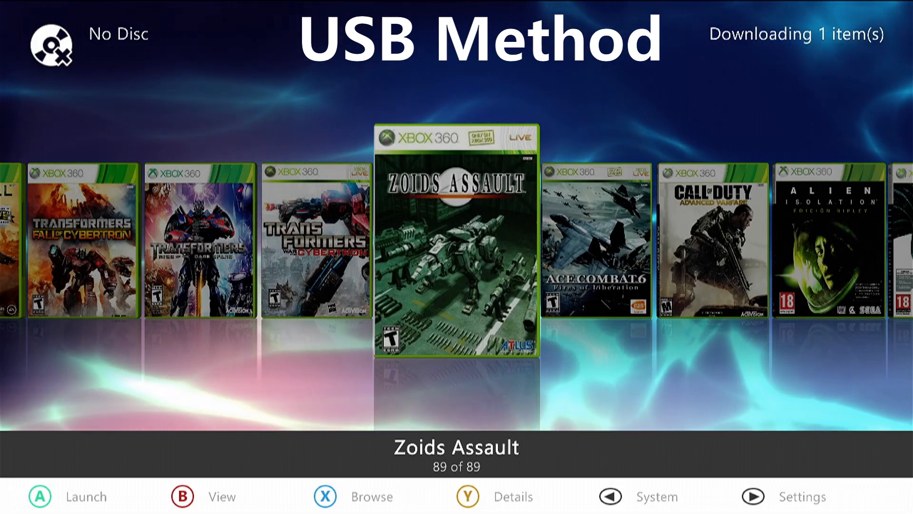
left_click(609, 496)
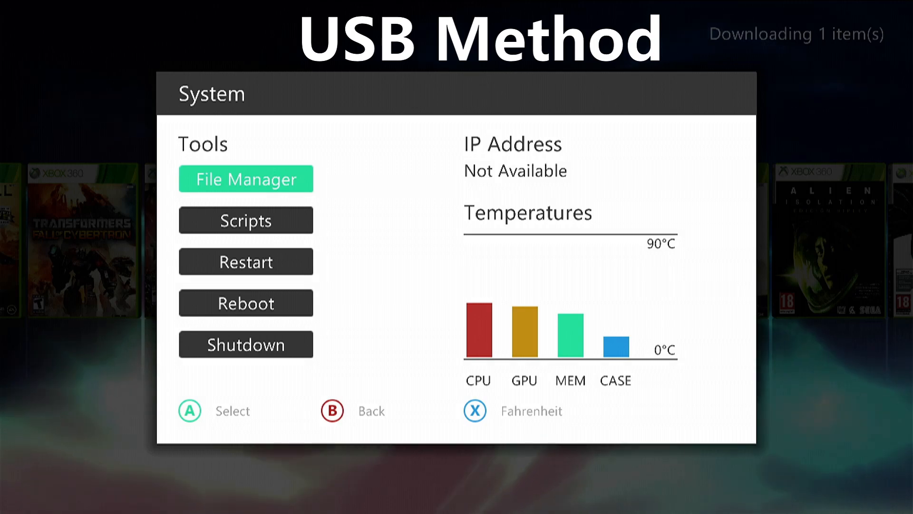
left_click(246, 179)
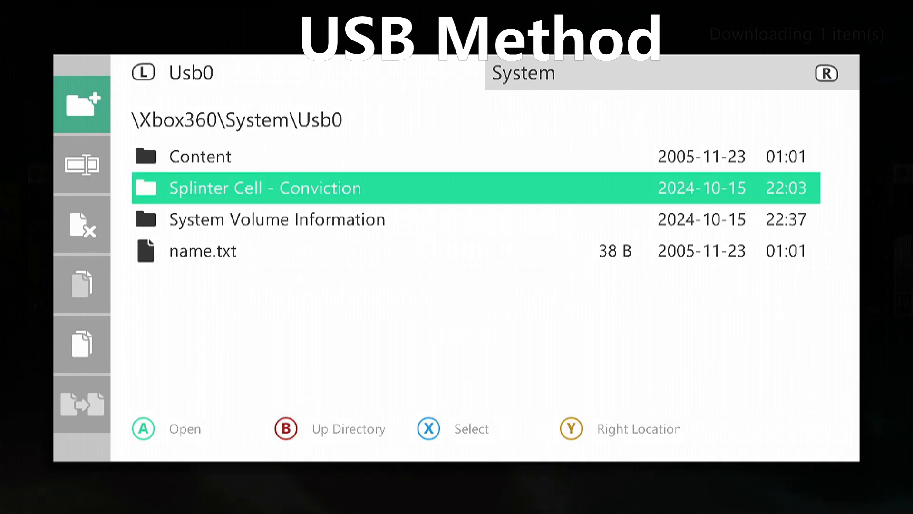
Copy the Splinter Cell – Conviction folder from Usb0
left_click(82, 285)
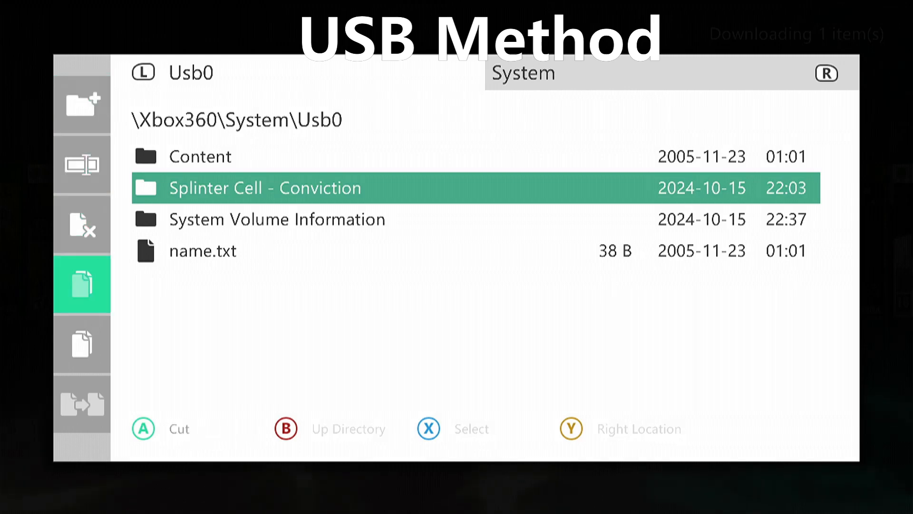
left_click(81, 345)
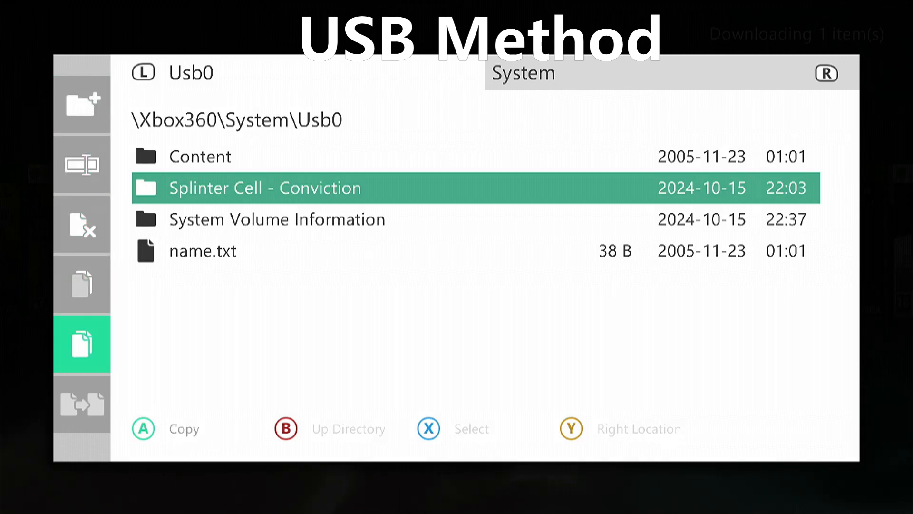
left_click(166, 429)
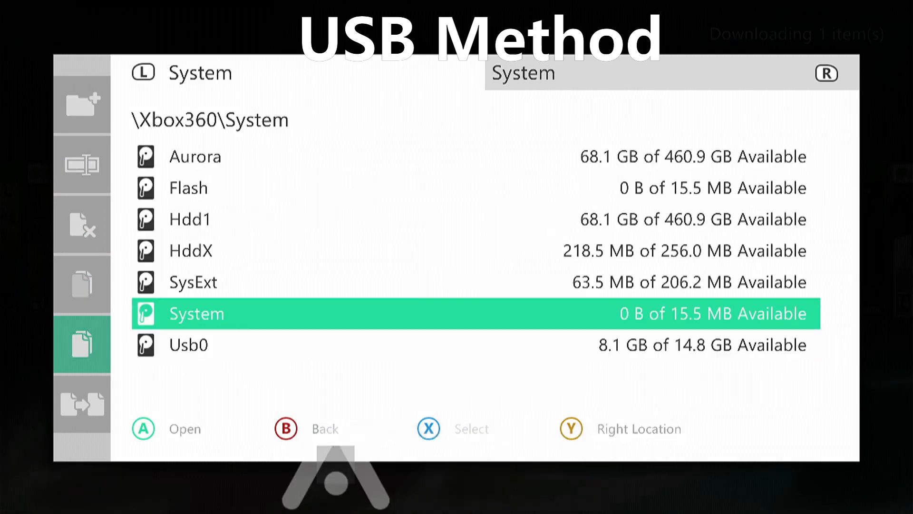
Paste the Splinter Cell – Conviction folder into \Xbox360\System\Hdd1\Games and confirm with Yes
key("up")
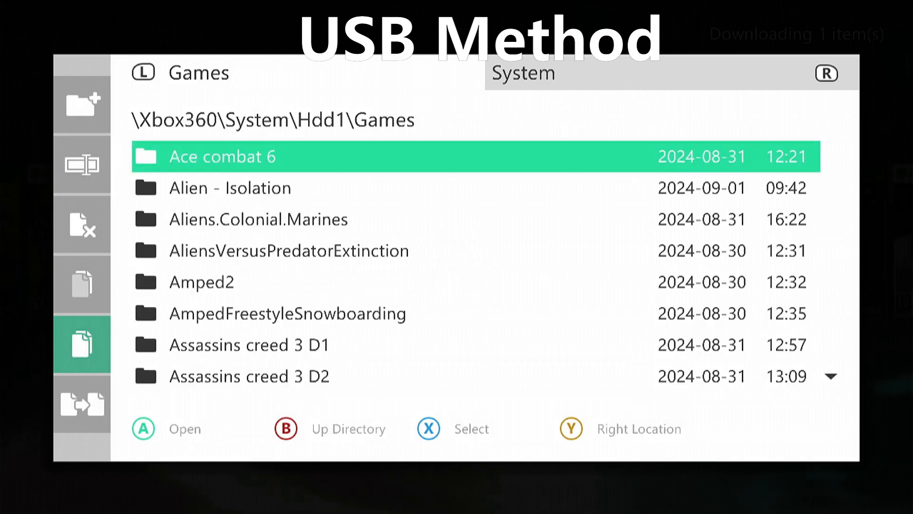
left_click(82, 404)
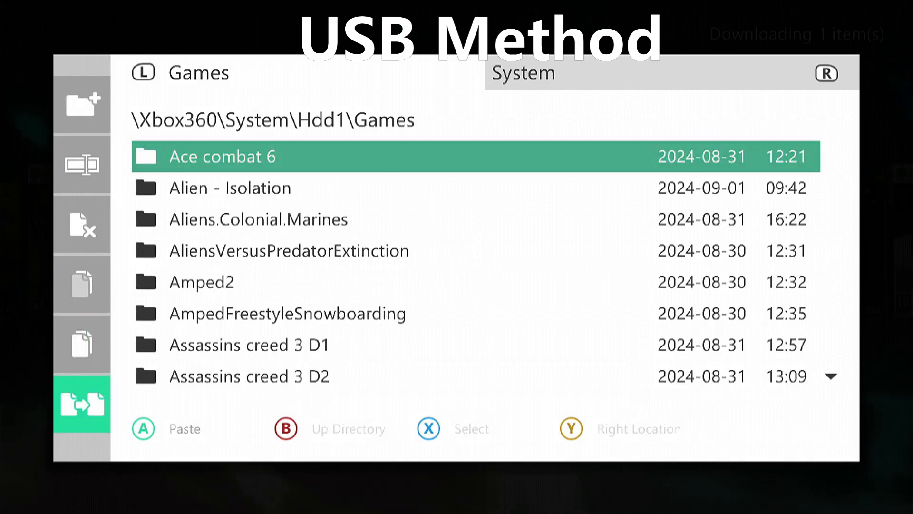
left_click(142, 428)
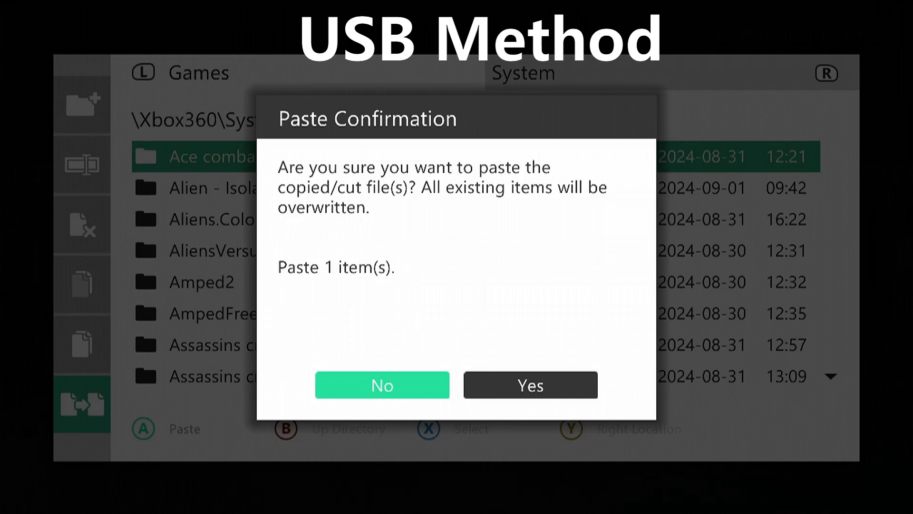
left_click(529, 385)
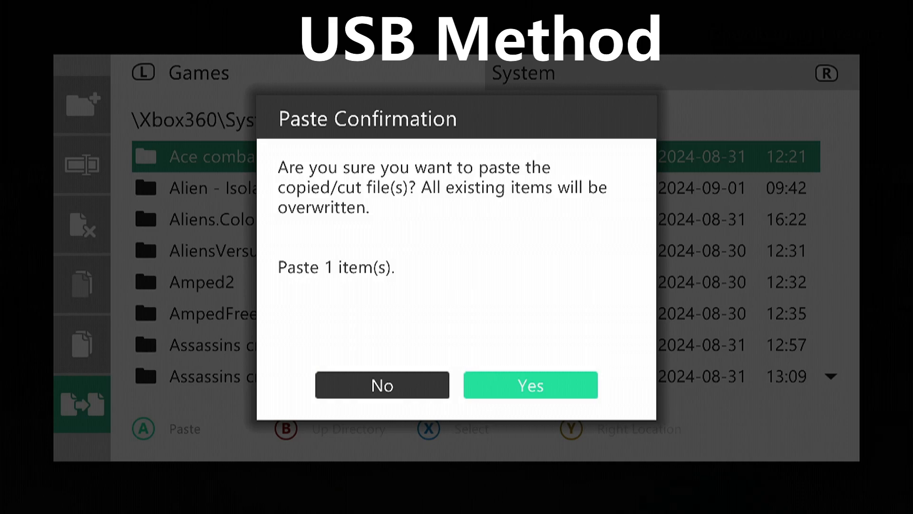
left_click(530, 384)
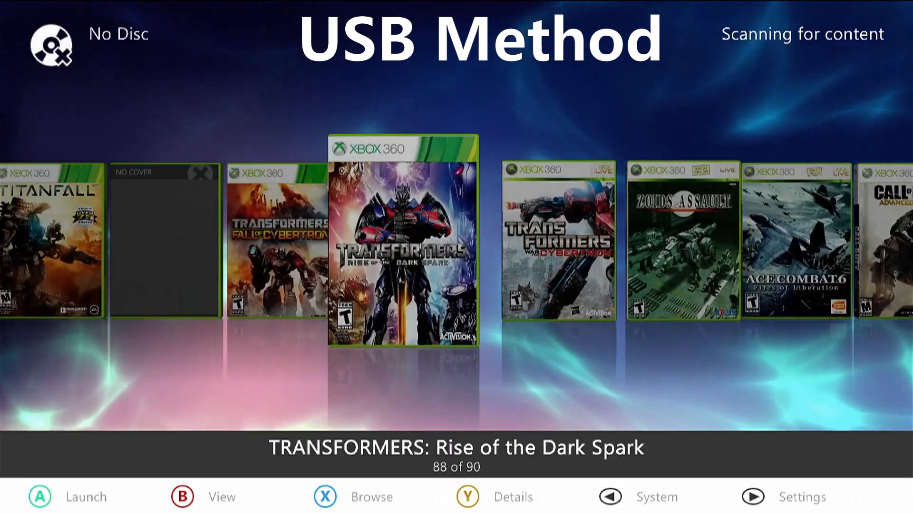
Scroll to the No Cover Splinter Cell entry and choose Download Cover
scroll("left", 3)
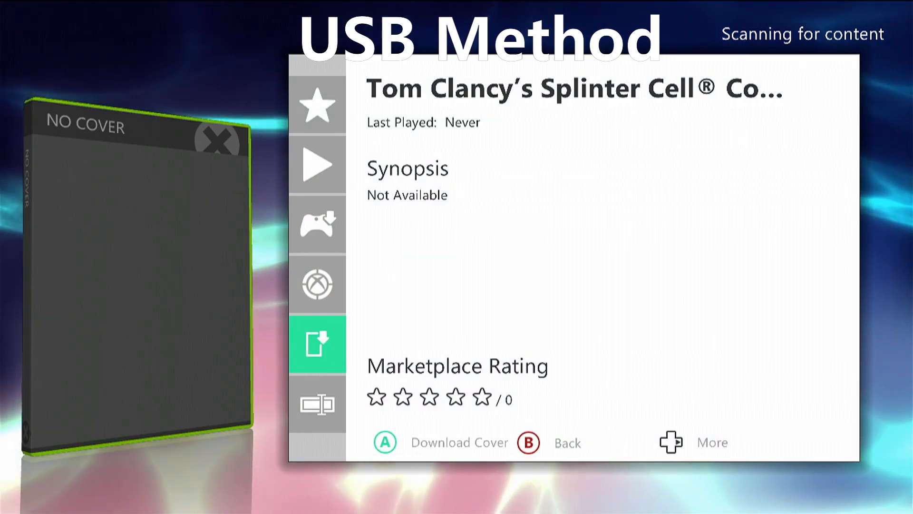
left_click(384, 442)
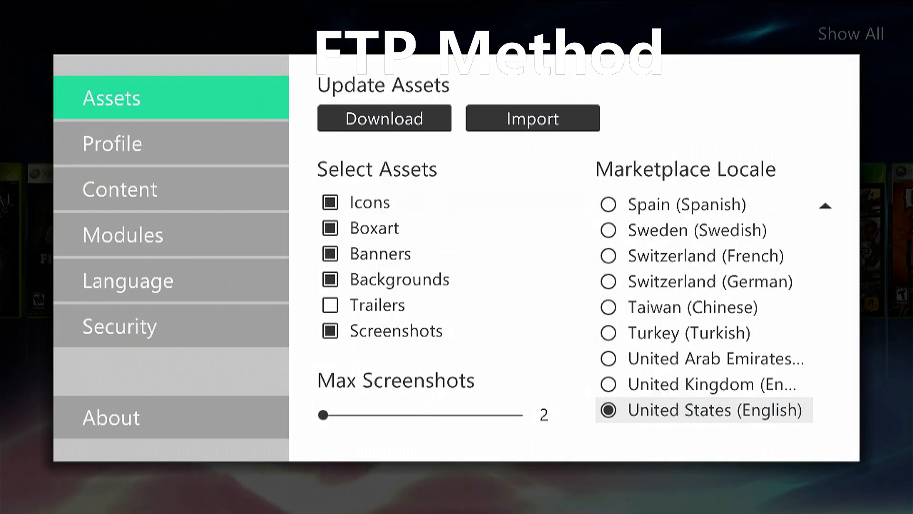
Confirm the FTP Server module is enabled on port 21, then return to the carousel
left_click(172, 234)
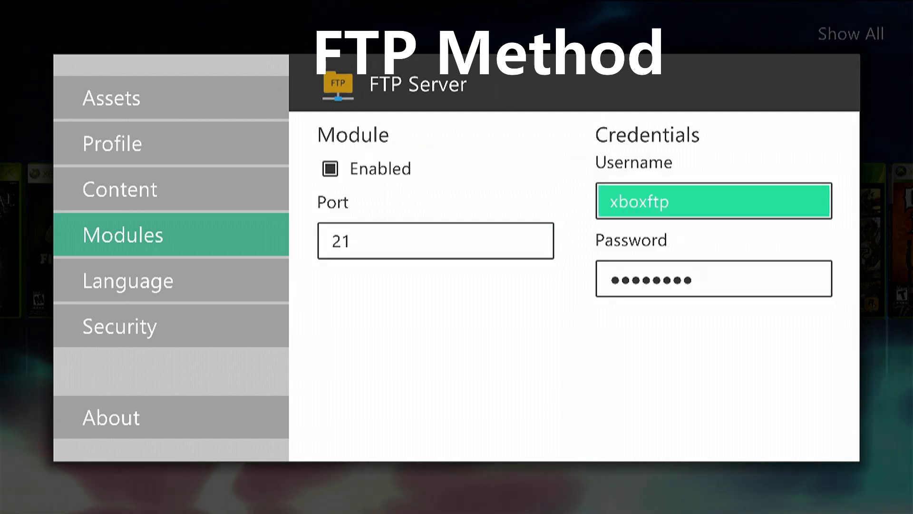
left_click(435, 241)
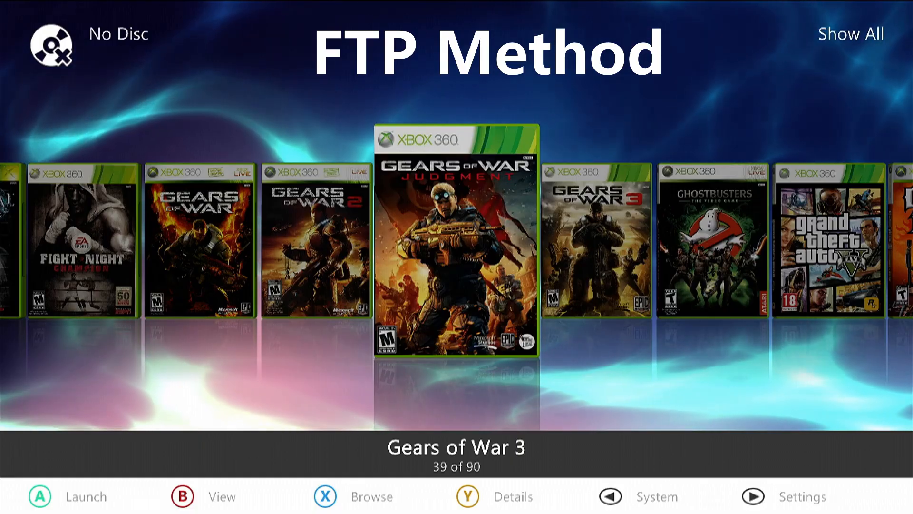
left_click(609, 496)
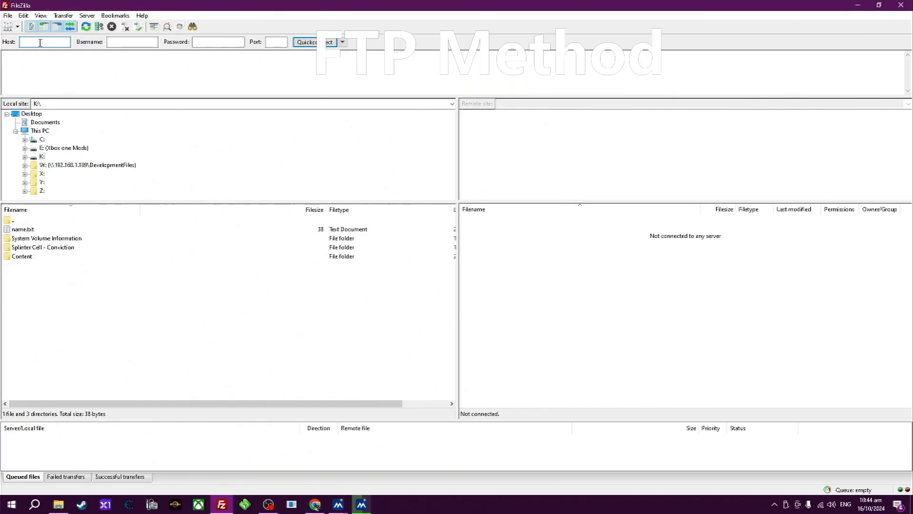
Quickconnect FileZilla to the Xbox FTP server at 192.168.1.138
type("192.168.1.138")
left_click(131, 42)
type("xboxftp")
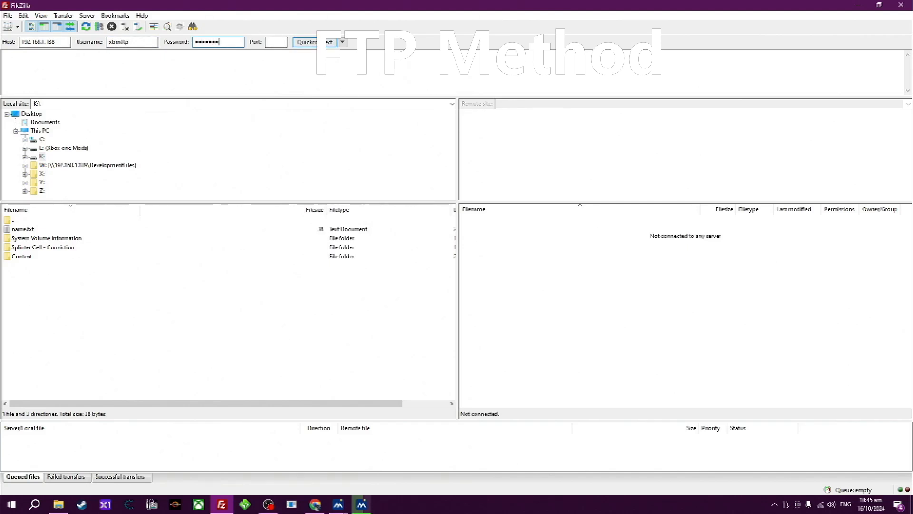
left_click(304, 41)
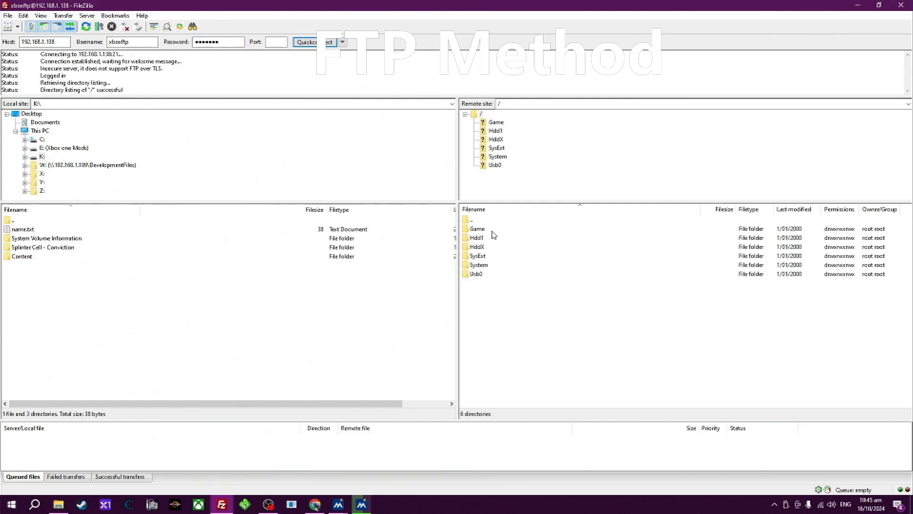
Browse the remote pane to Hdd1/Games and expand the local K: USB drive
left_click(476, 238)
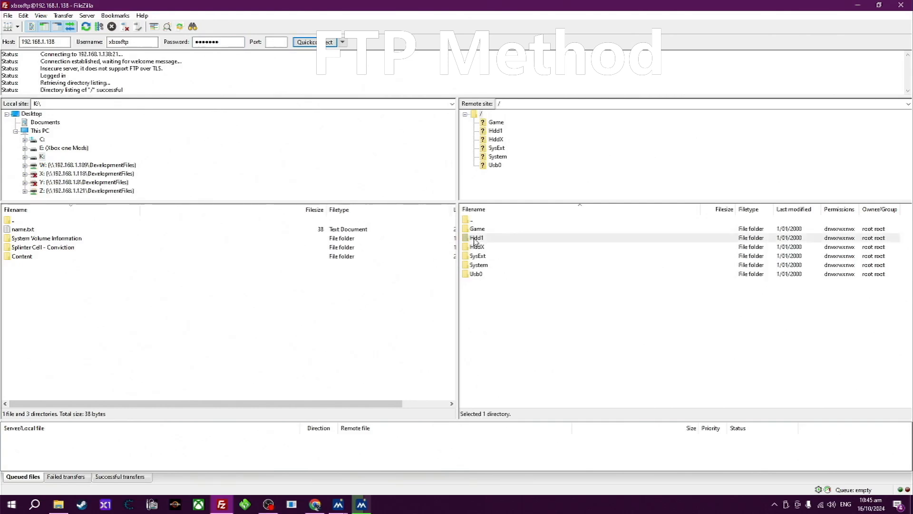
double_click(477, 237)
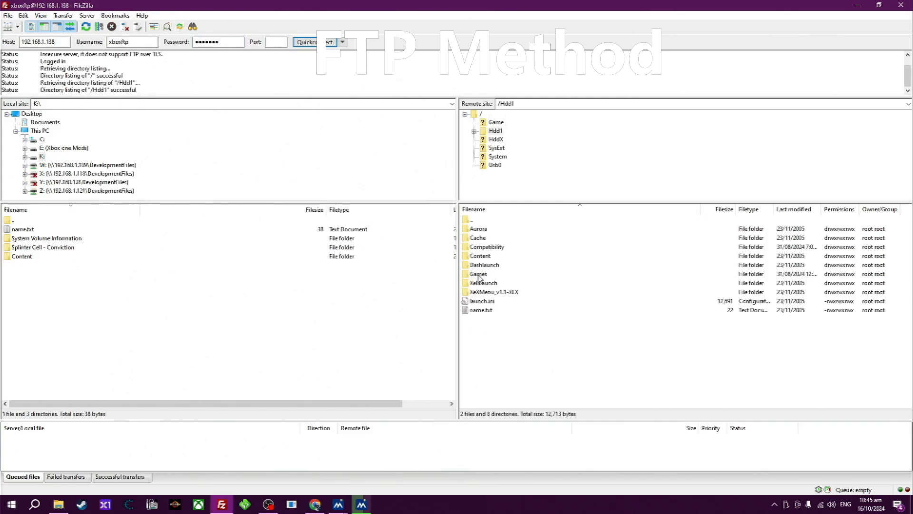
double_click(477, 274)
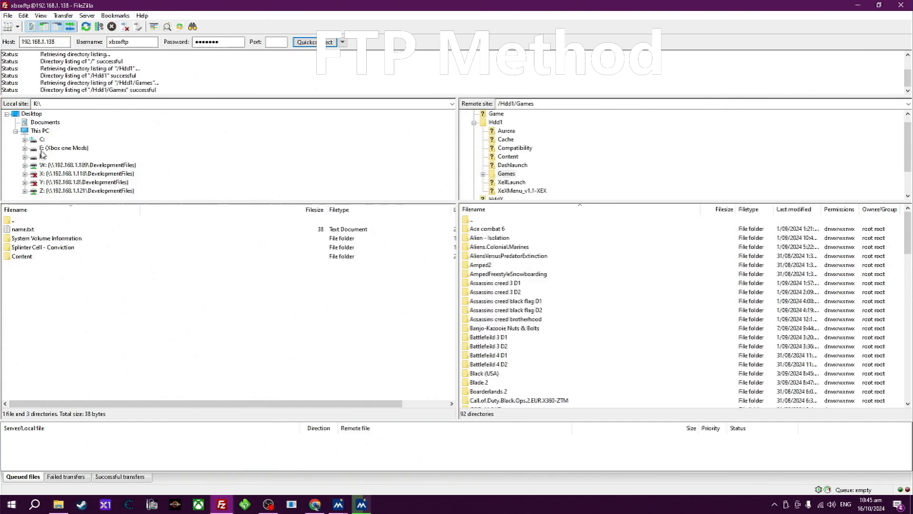
left_click(44, 156)
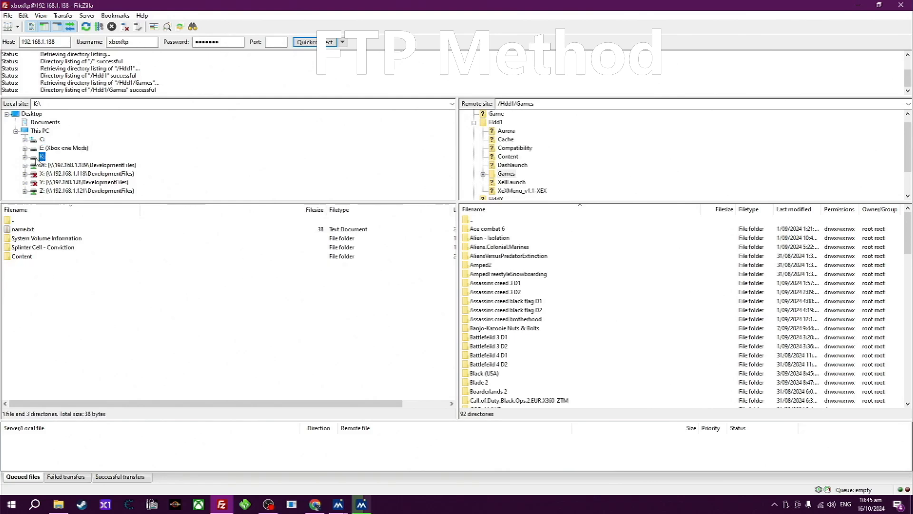
left_click(44, 247)
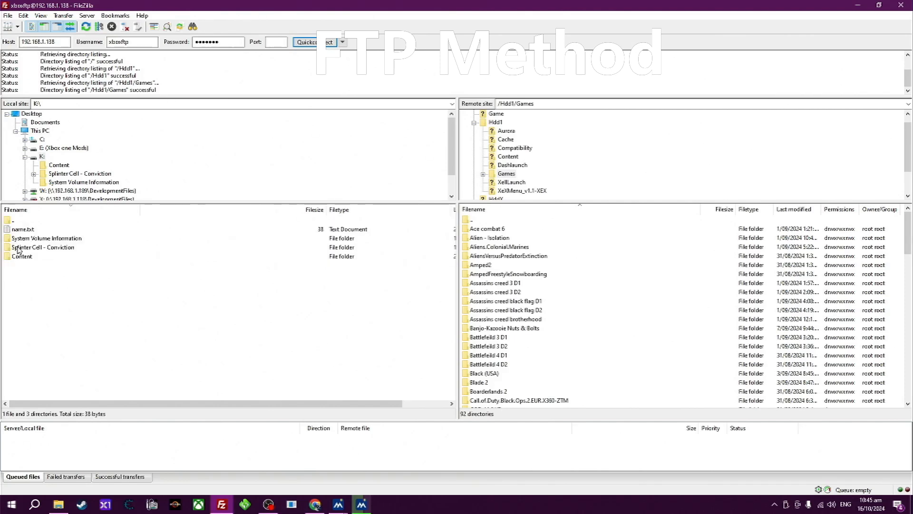
Upload Splinter Cell – Conviction to Hdd1/Games, always overwriting existing files
right_click(43, 247)
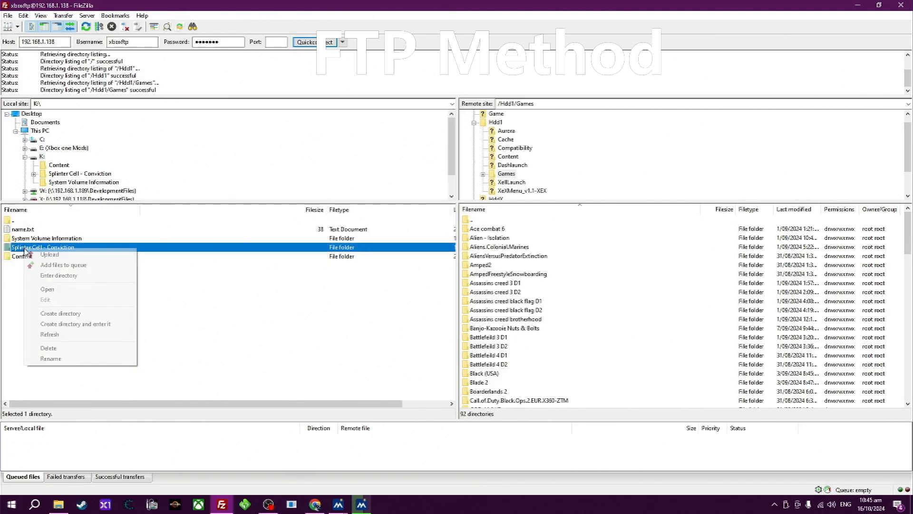
left_click(49, 254)
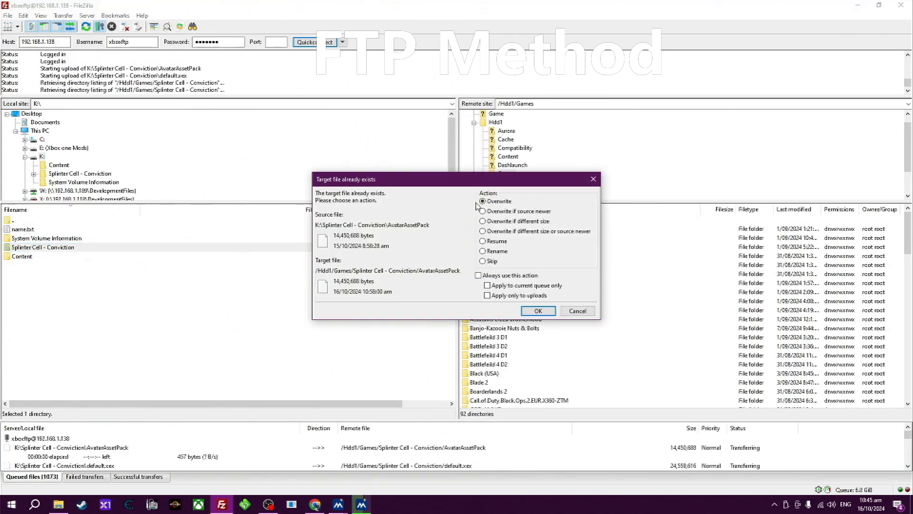
left_click(479, 274)
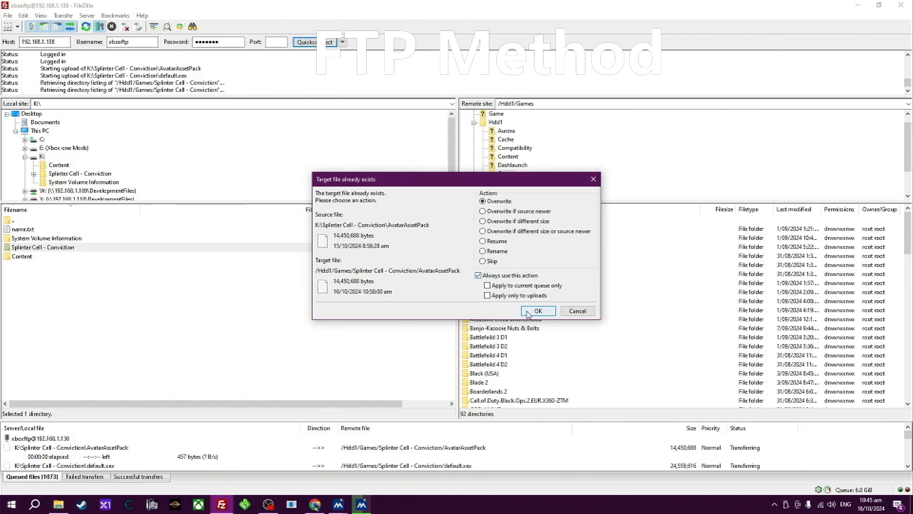
left_click(537, 311)
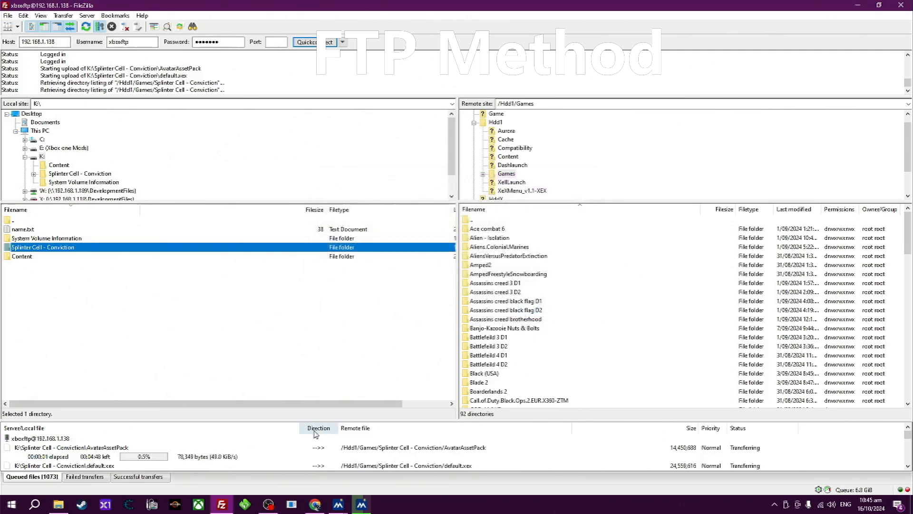